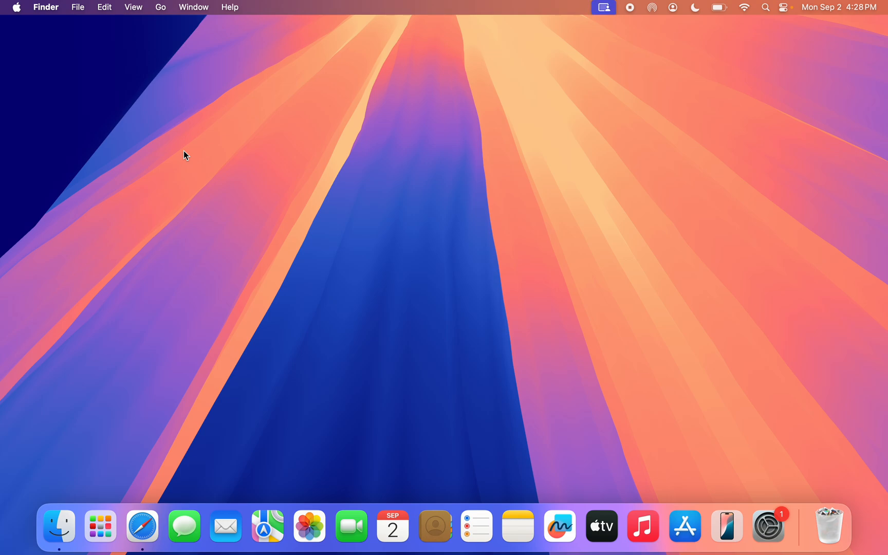
mouse_move(118, 300)
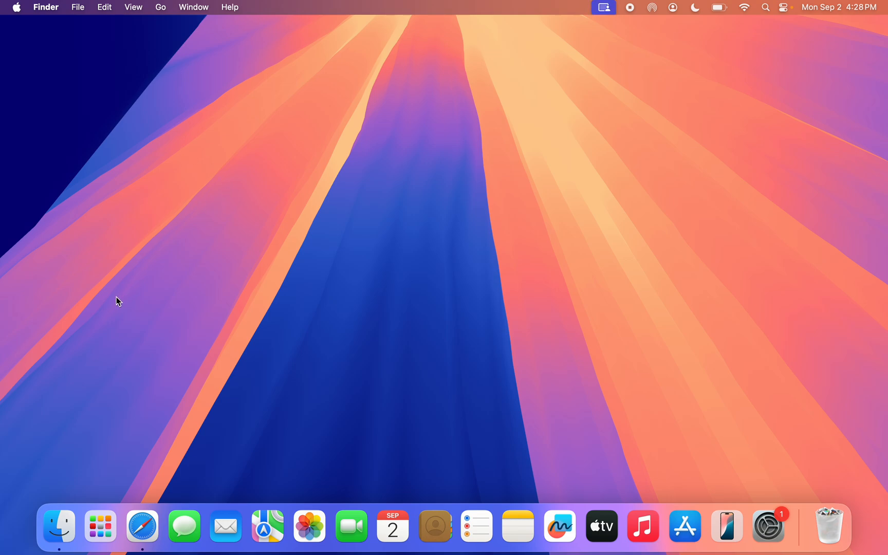
Launch Safari from the Dock to show its start page.
click(142, 526)
text(a)
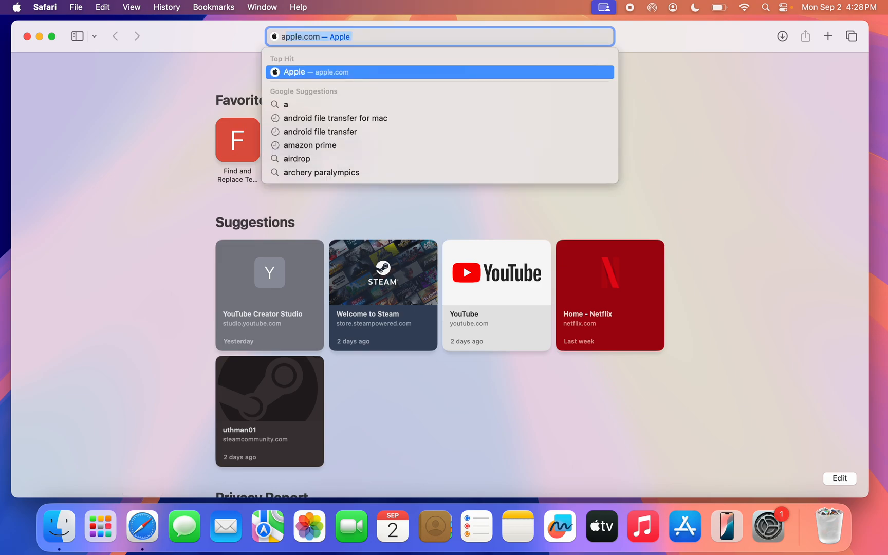
Search Google for 'android file transfer for mac' using the address bar suggestion.
click(337, 118)
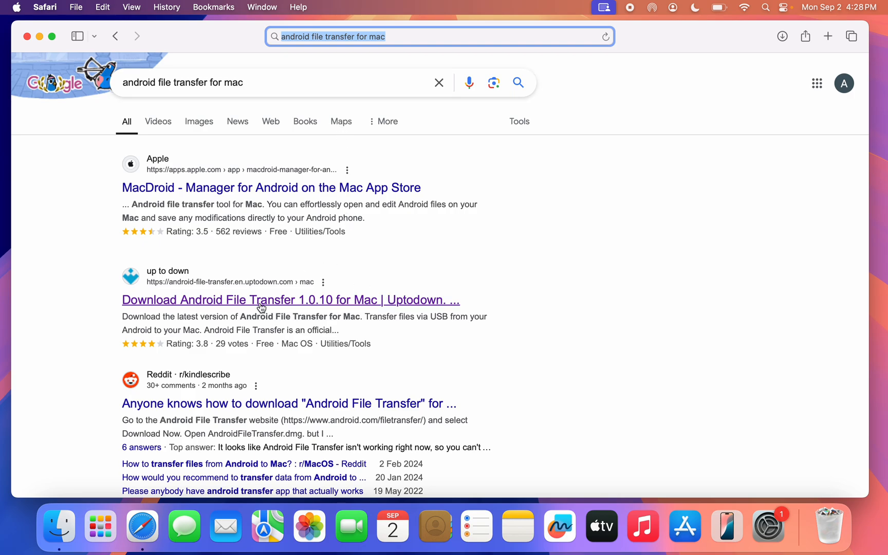
mouse_move(269, 301)
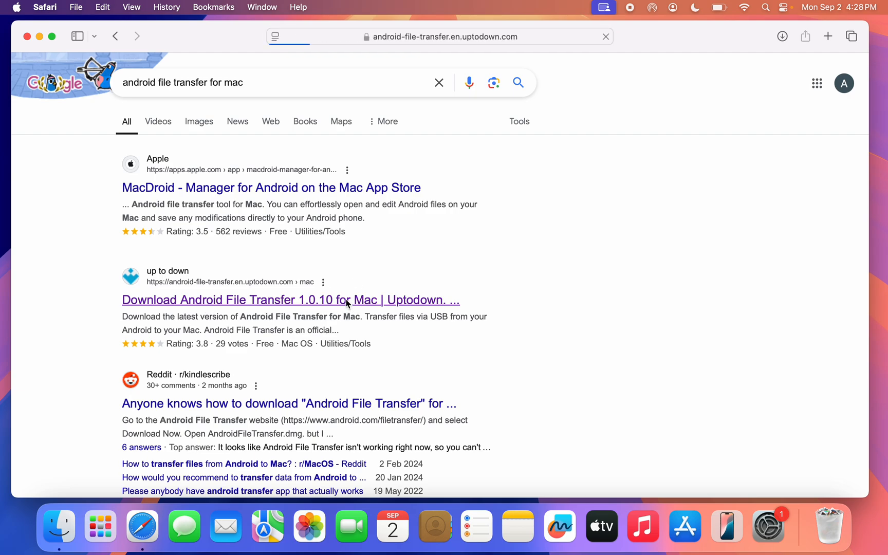
Open the Uptodown Android File Transfer 1.0.10 page and download the free 3.54 MB DMG.
click(291, 300)
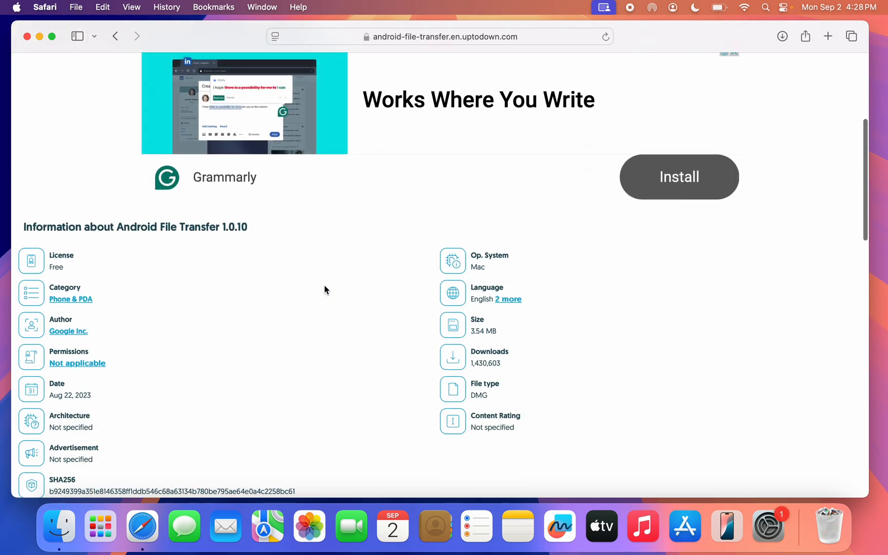
scroll(down, 3)
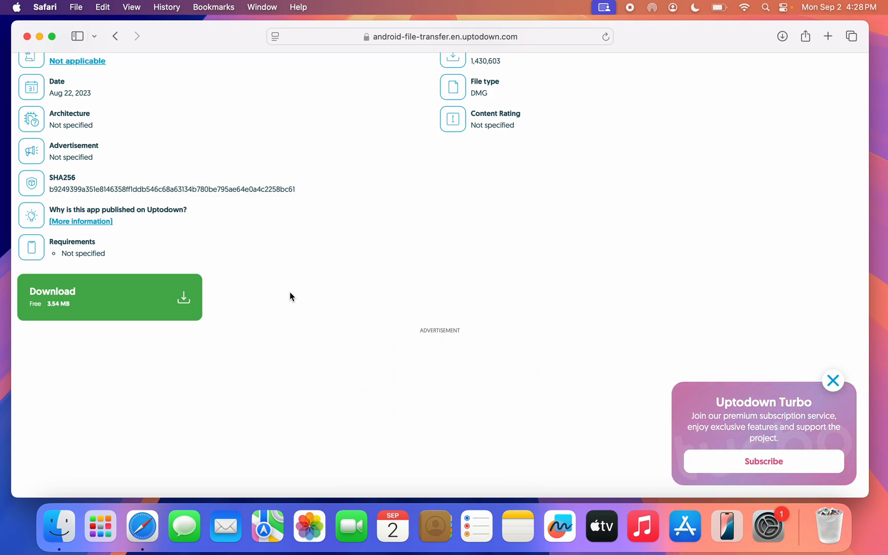
click(110, 296)
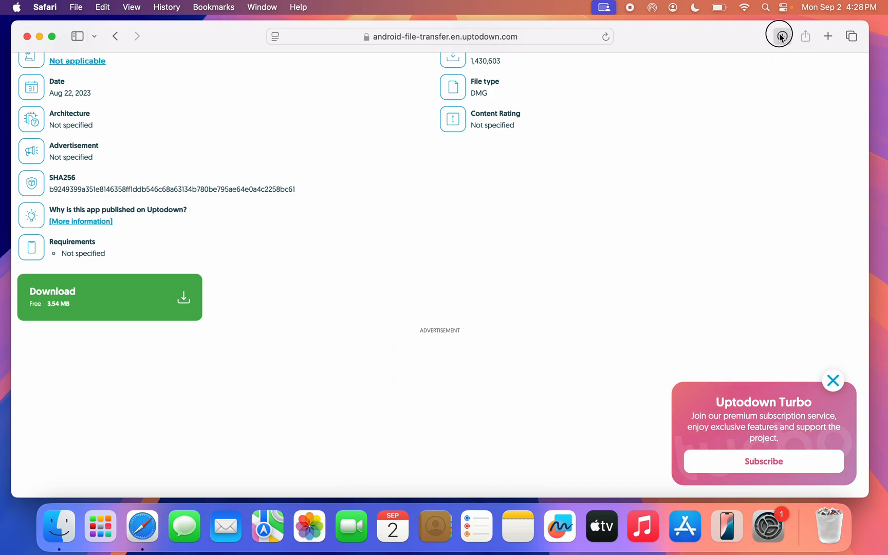
Open the downloaded android-file-transfer DMG, install the app to Applications, and close the installer.
click(782, 36)
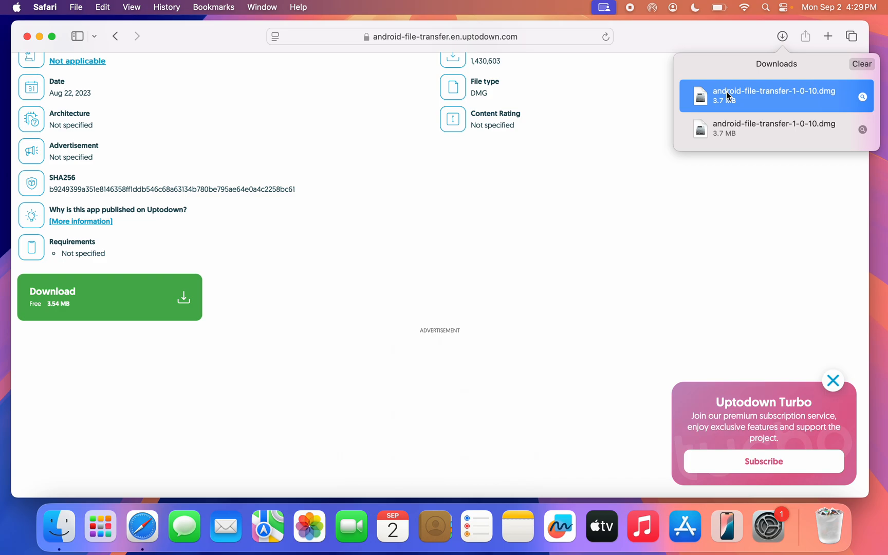
double_click(773, 95)
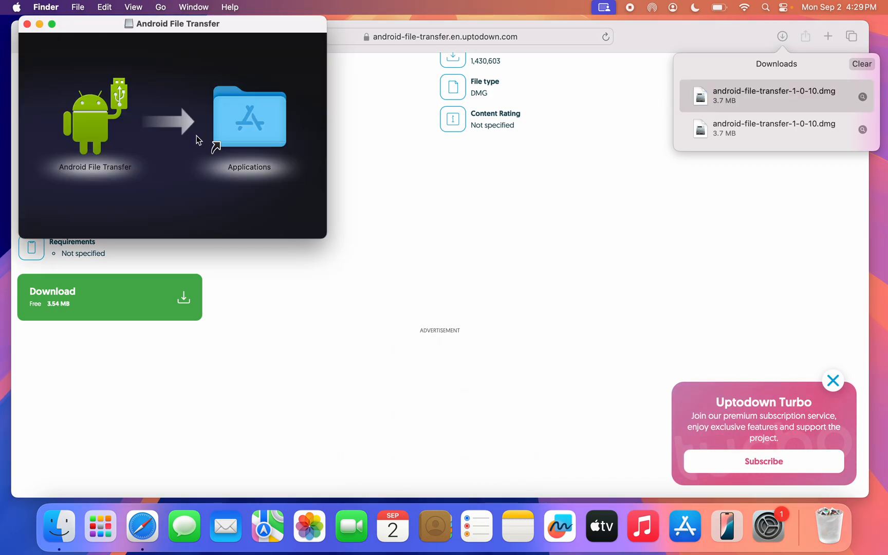
mouse_move(143, 112)
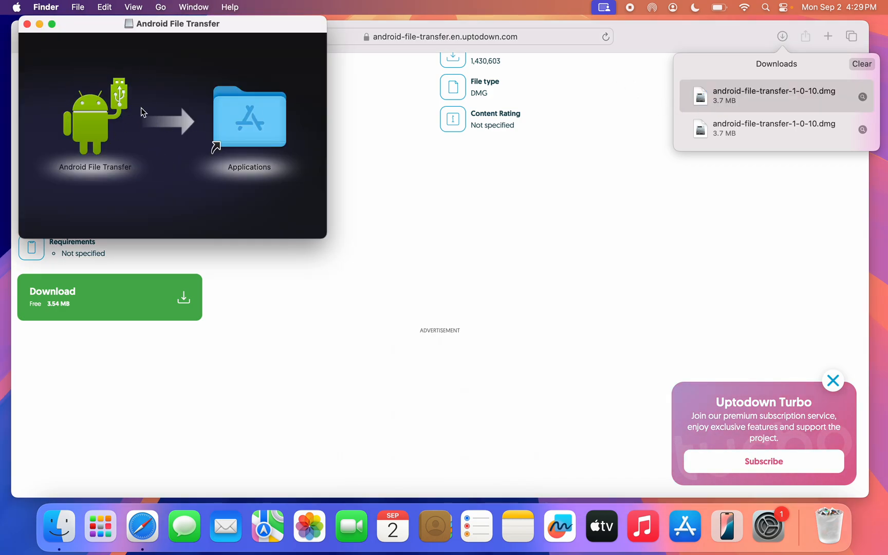
click(95, 116)
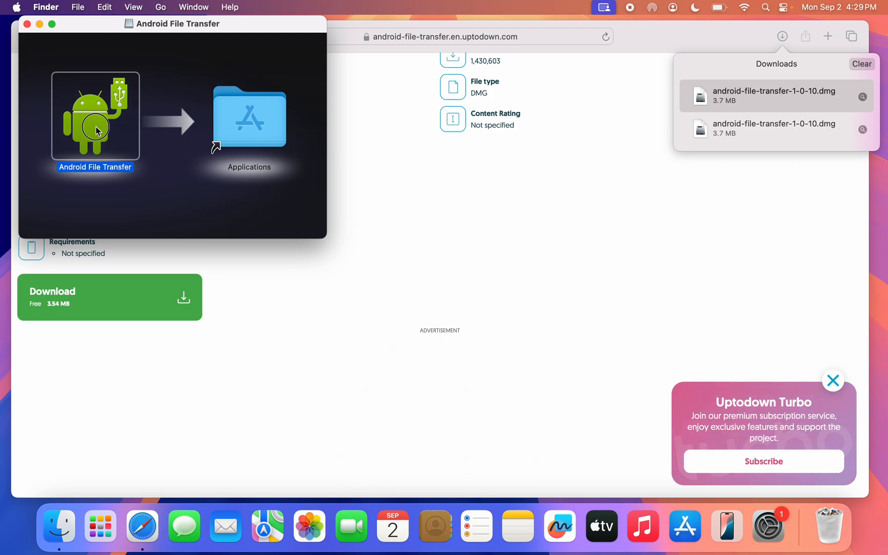
mouse_move(251, 134)
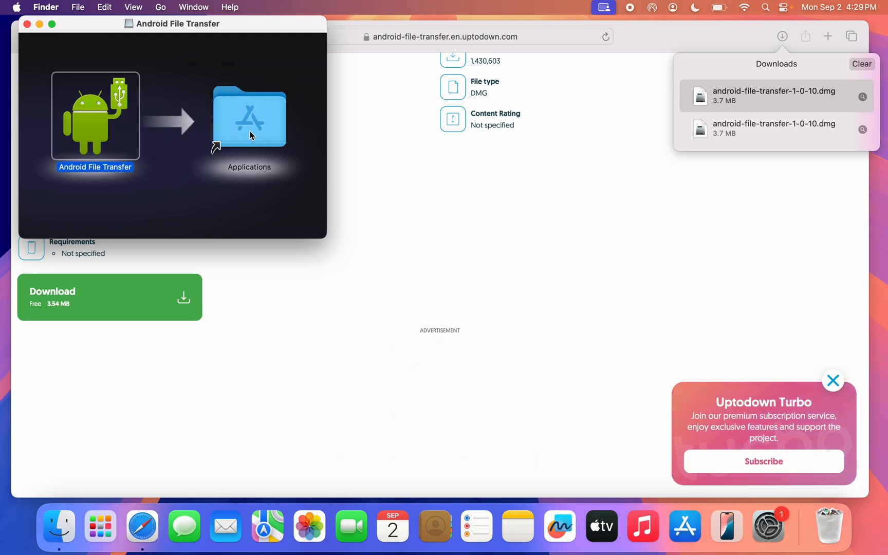
mouse_move(506, 198)
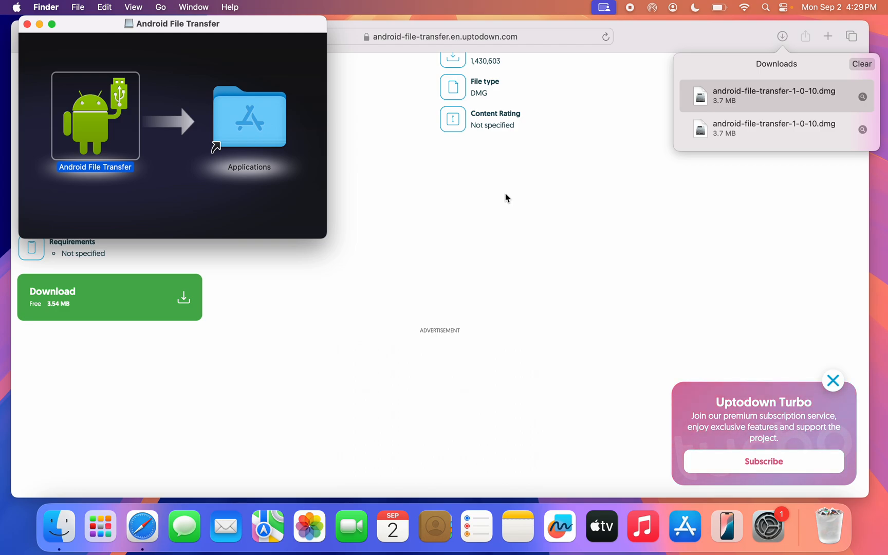
mouse_move(295, 152)
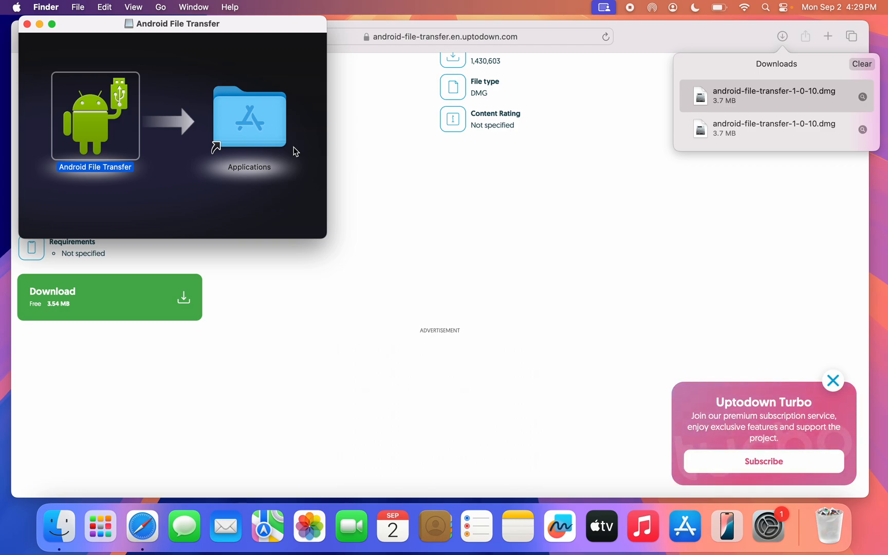
click(26, 24)
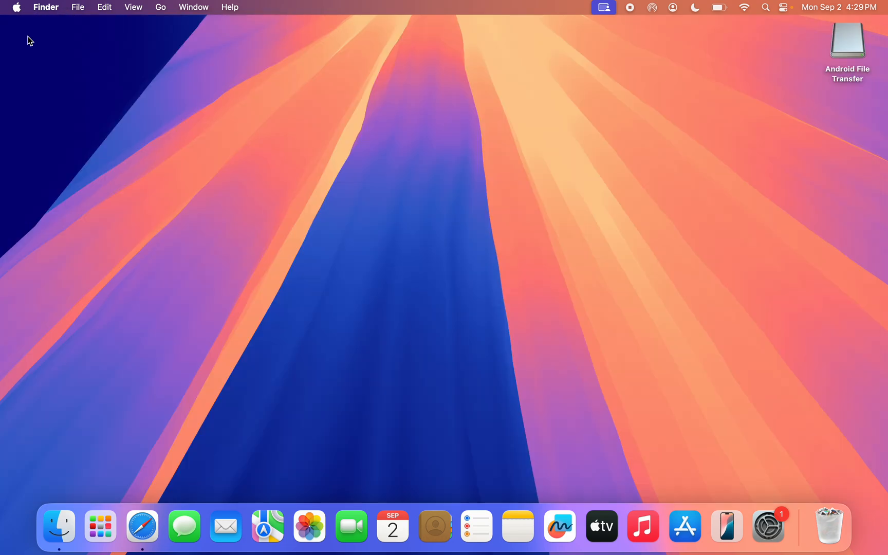
mouse_move(100, 525)
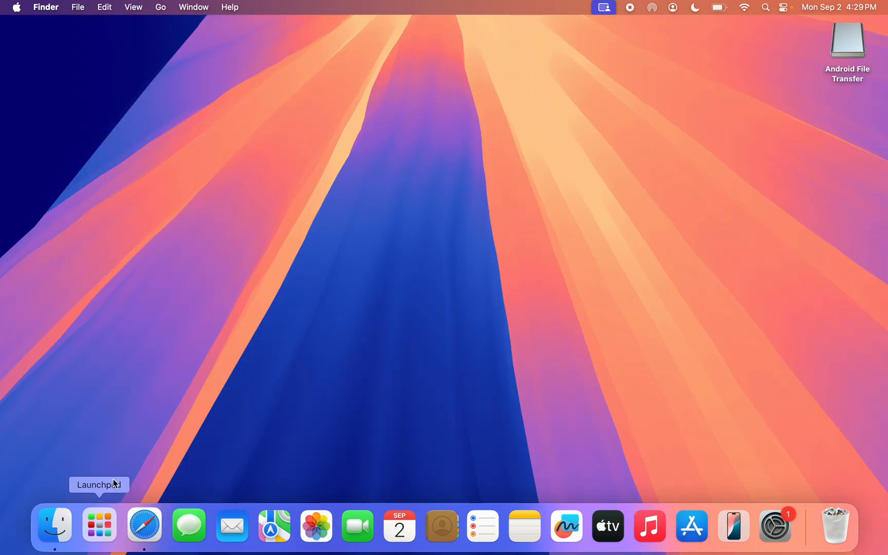
Launch Android File Transfer from the Launchpad app grid.
click(98, 524)
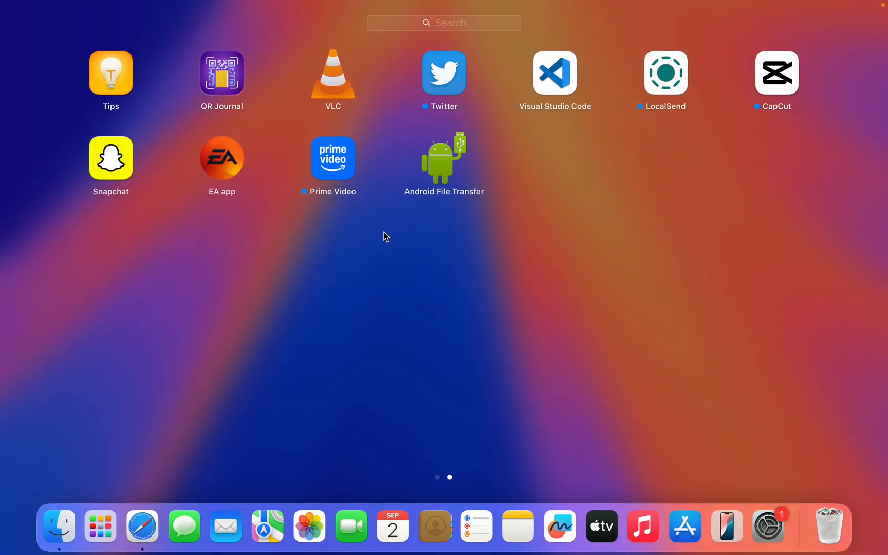
mouse_move(443, 226)
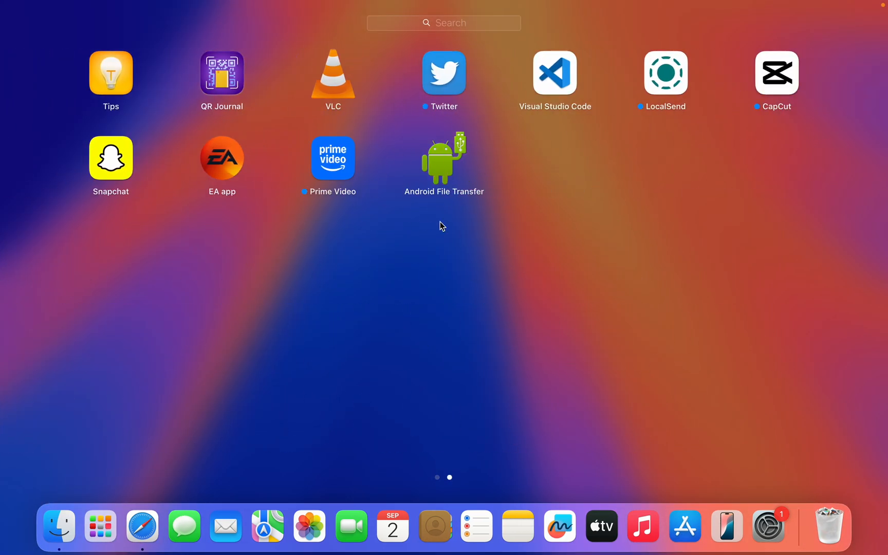
mouse_move(450, 184)
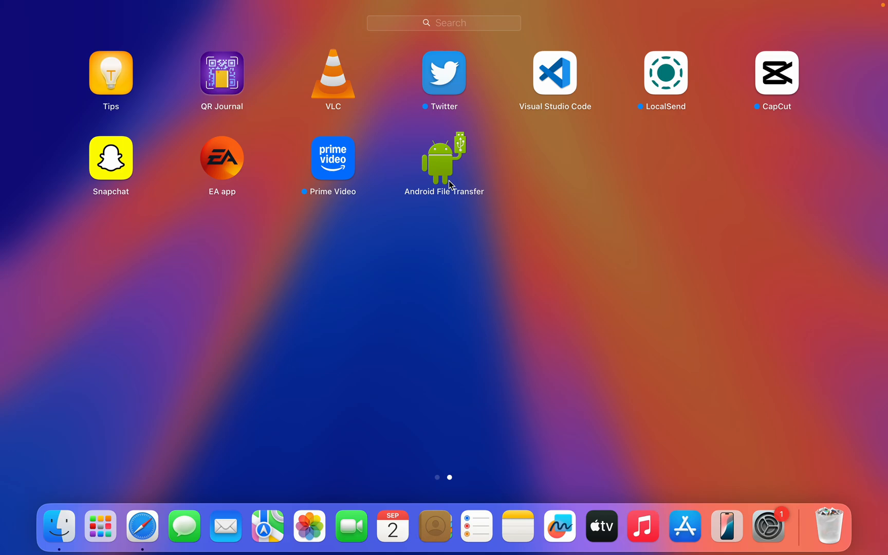
click(444, 156)
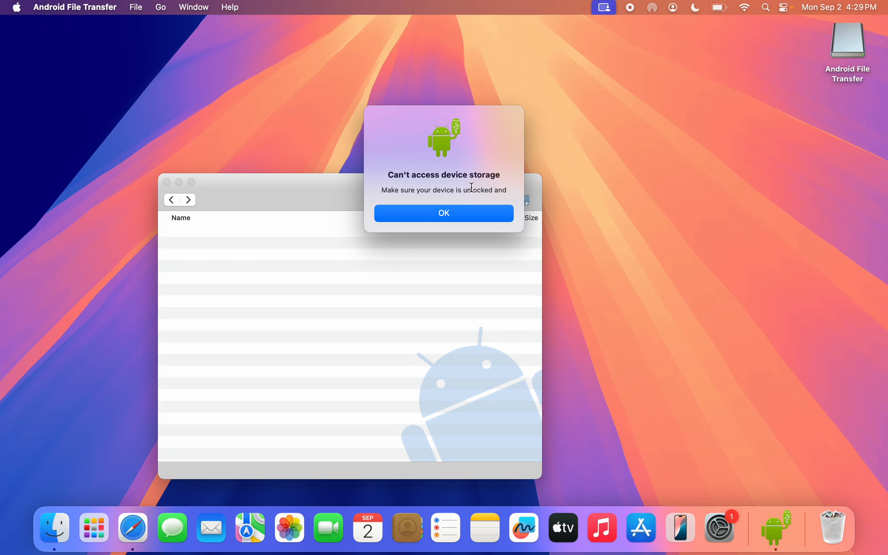
Dismiss the 'Can't access device storage' alert, browse the SM-G975U storage, and select WhatsApp.
click(444, 213)
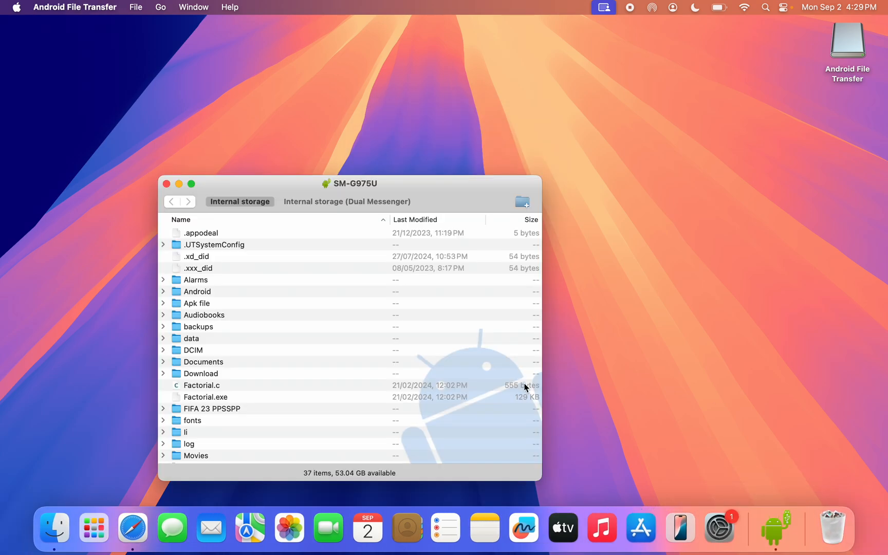
scroll(down, 3)
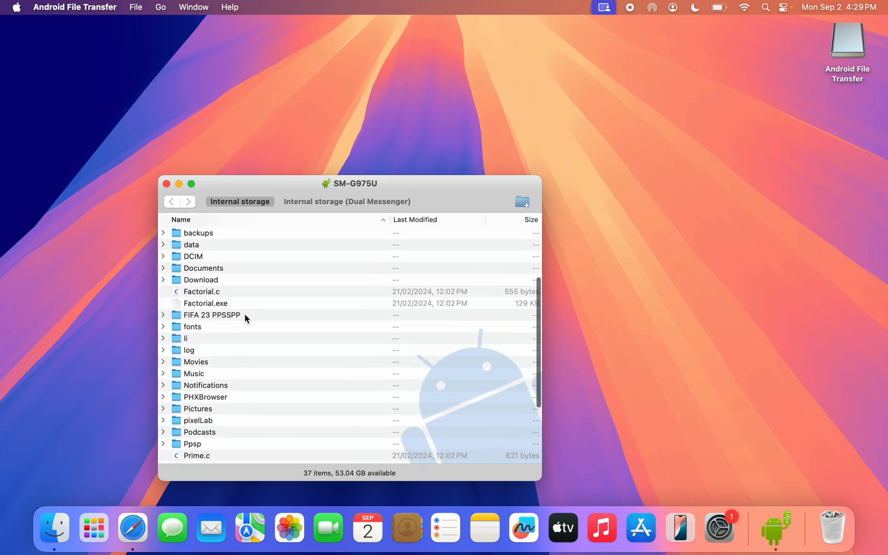
scroll(up, 3)
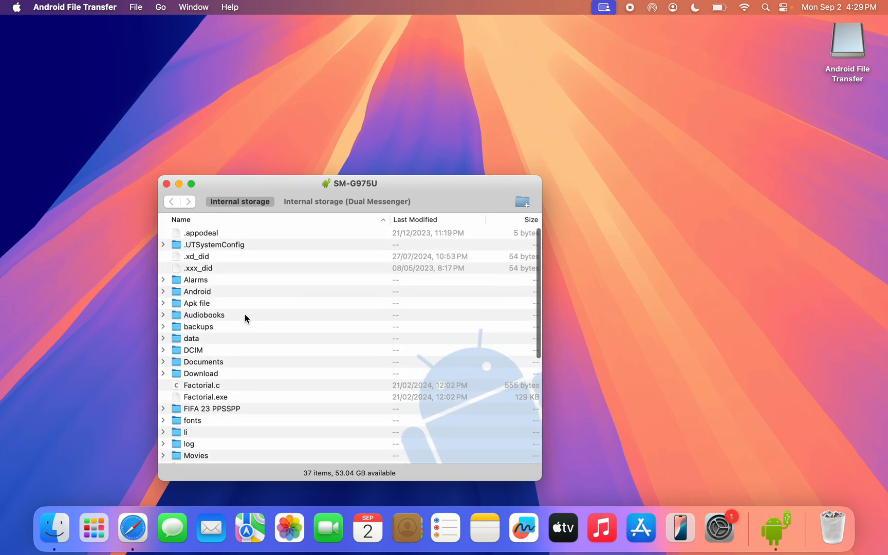
scroll(down, 3)
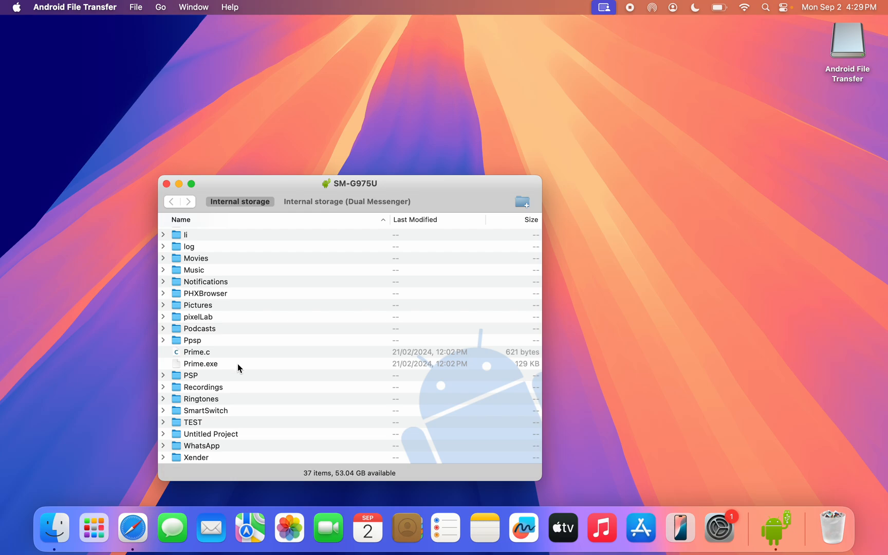
click(54, 528)
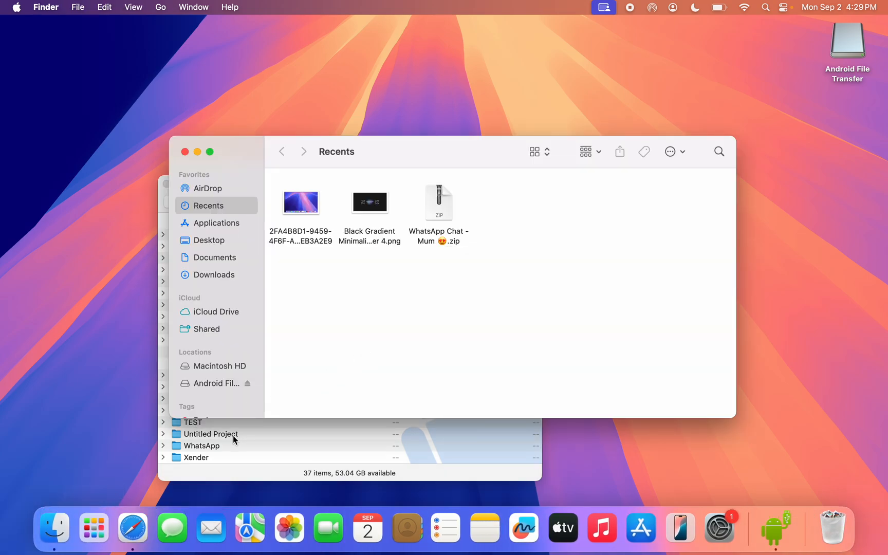
mouse_move(222, 459)
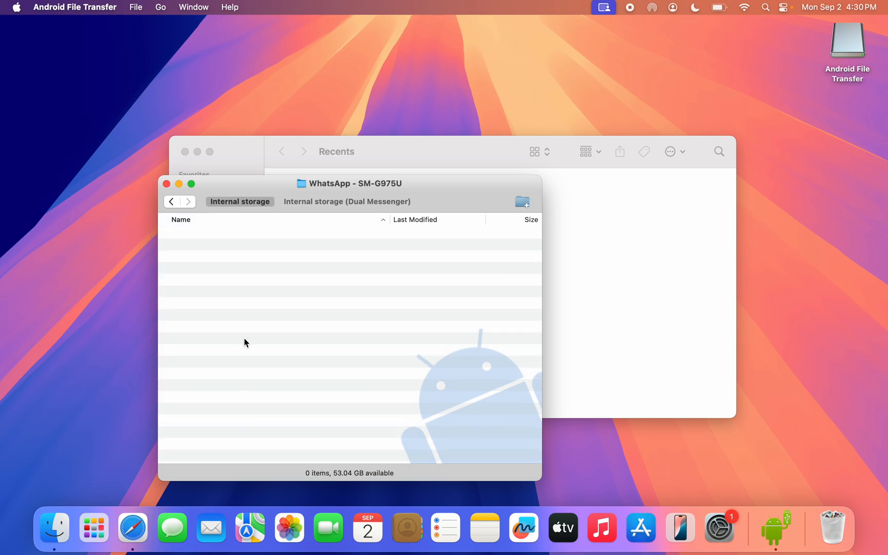
Go back to the phone's top-level storage and open the Alarms folder.
click(171, 201)
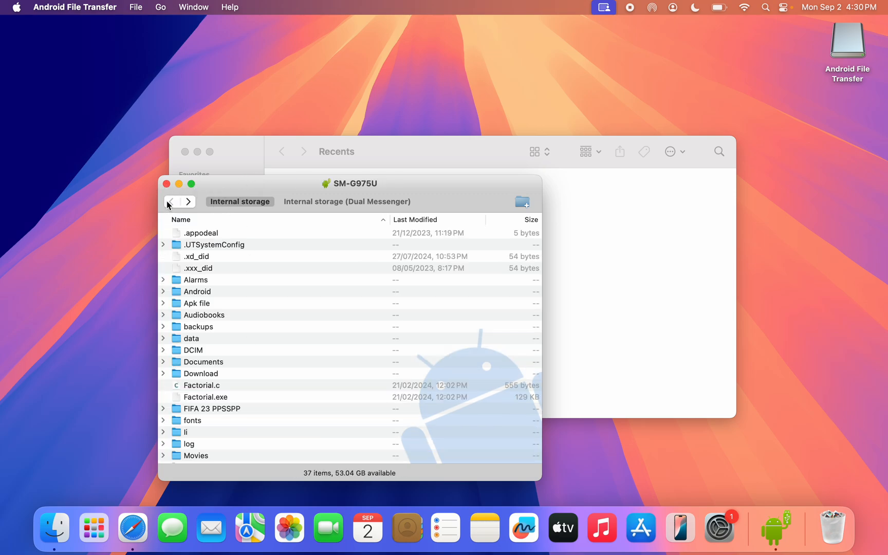
click(194, 279)
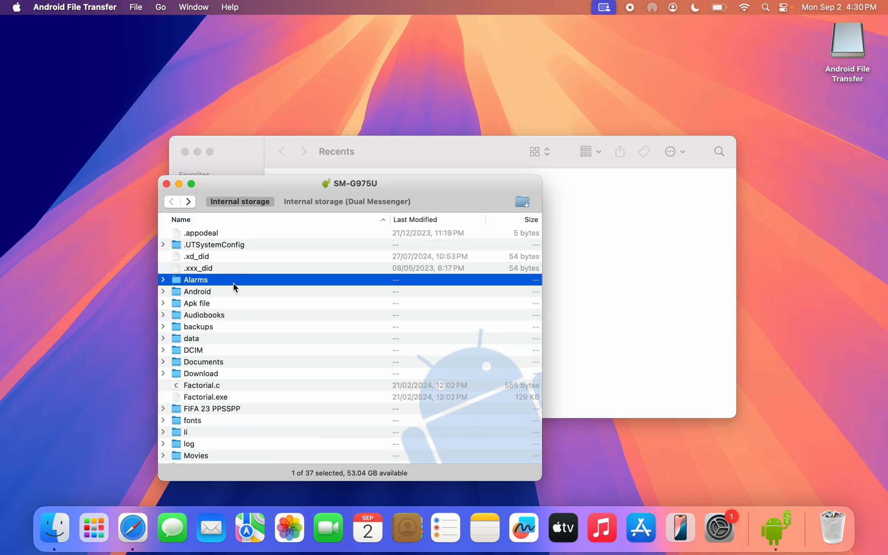
double_click(194, 279)
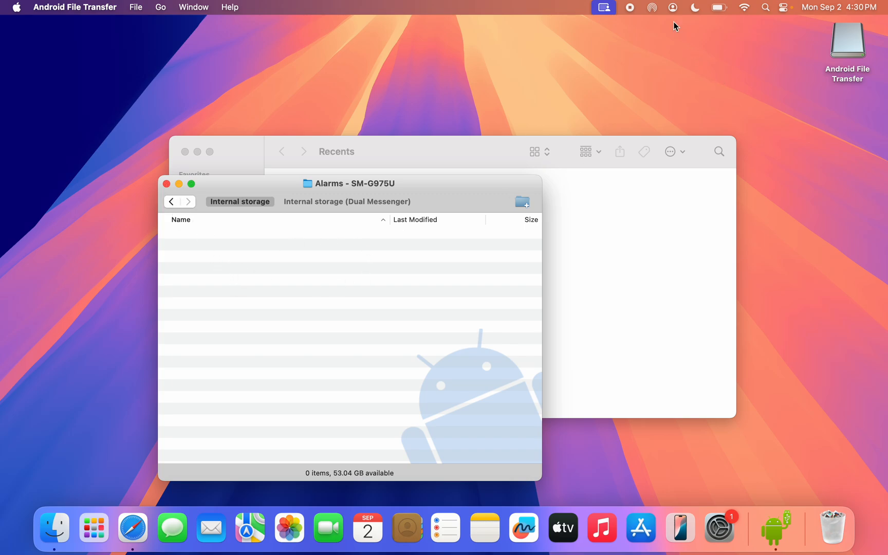